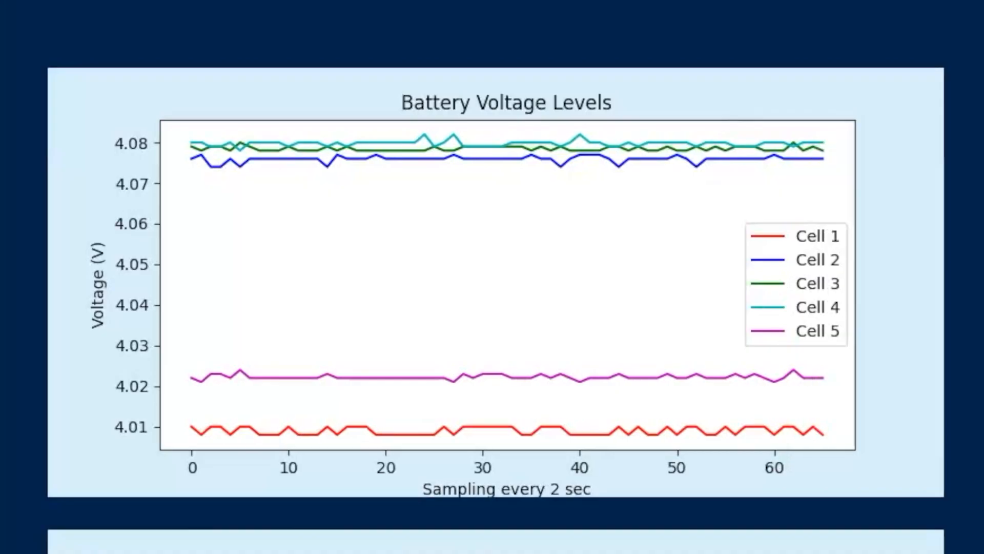
{"action": "scroll", "scroll_direction": "down", "scroll_amount": 3}
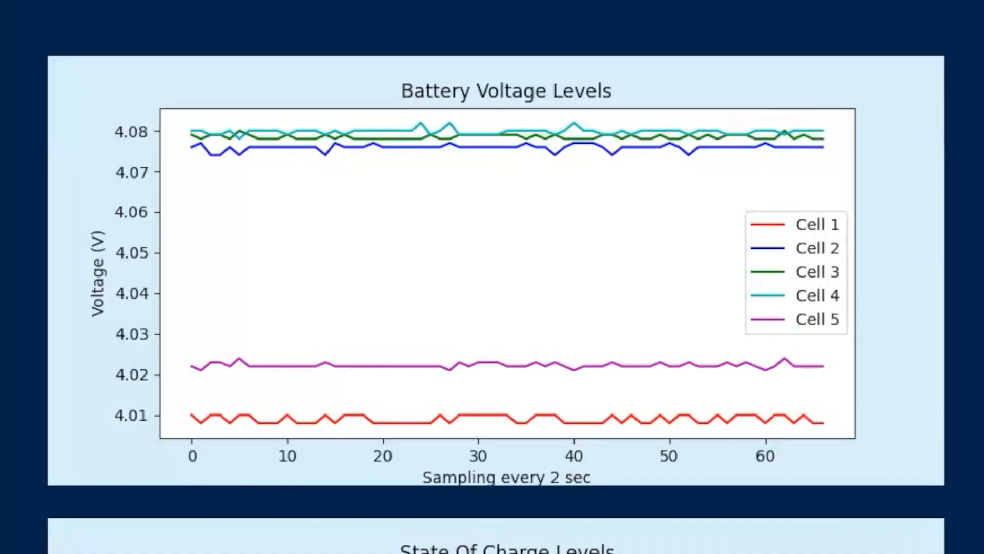
{"action": "scroll", "scroll_direction": "down", "scroll_amount": 3}
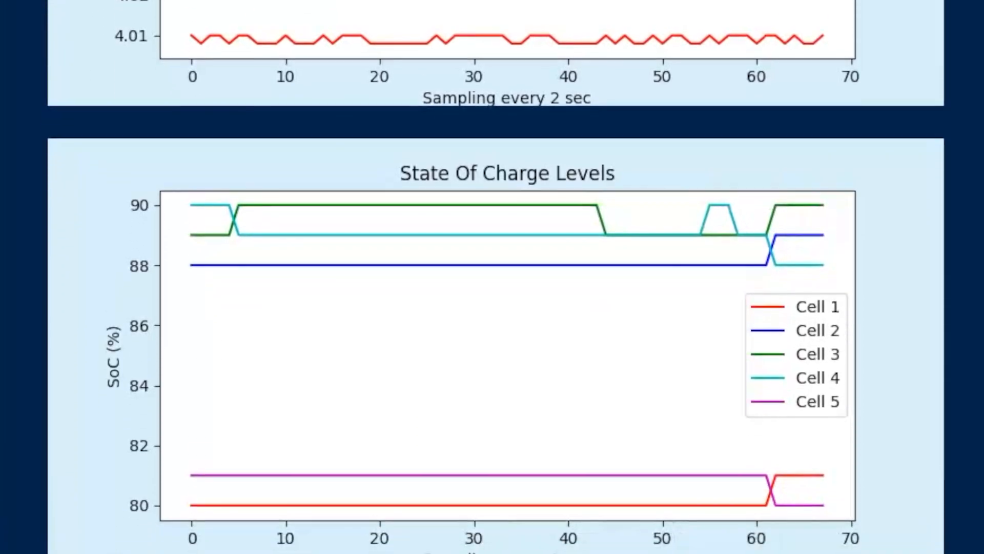